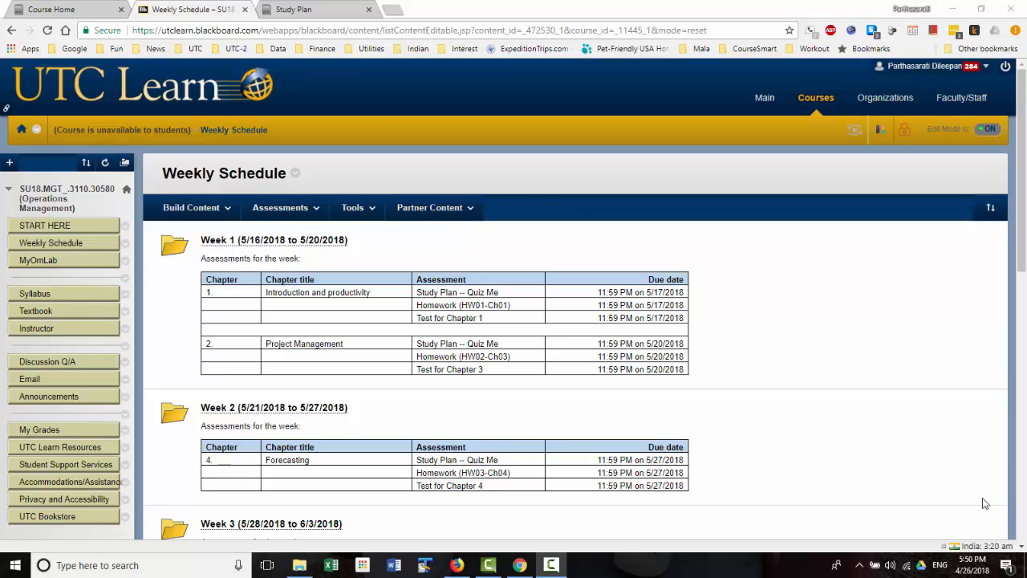
{"action": "mouse_move", "coordinate": [589, 438]}
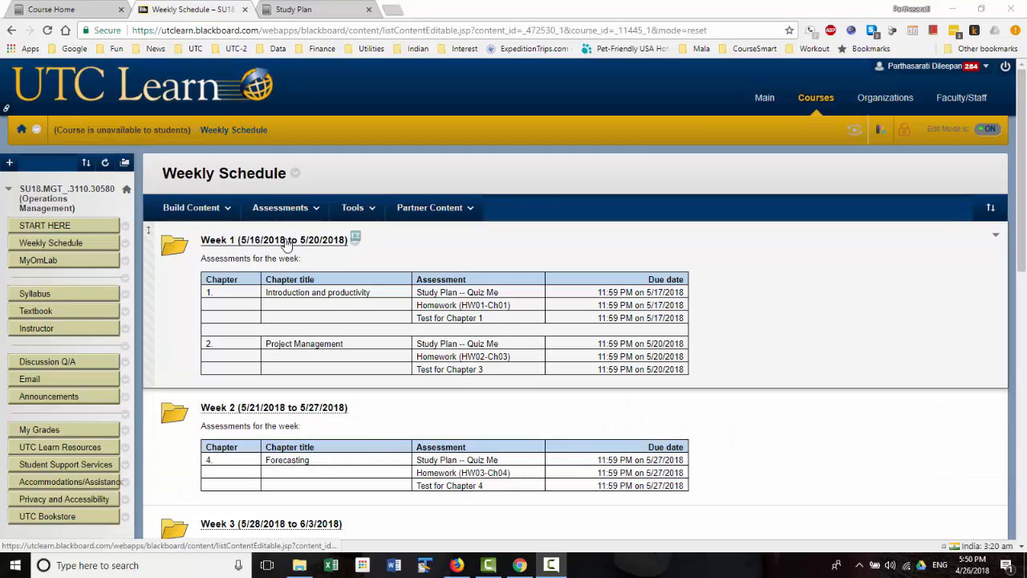
Open the Week 1 (5/16/2018 to 5/20/2018) folder from the Weekly Schedule.
{"action": "left_click", "coordinate": [274, 240]}
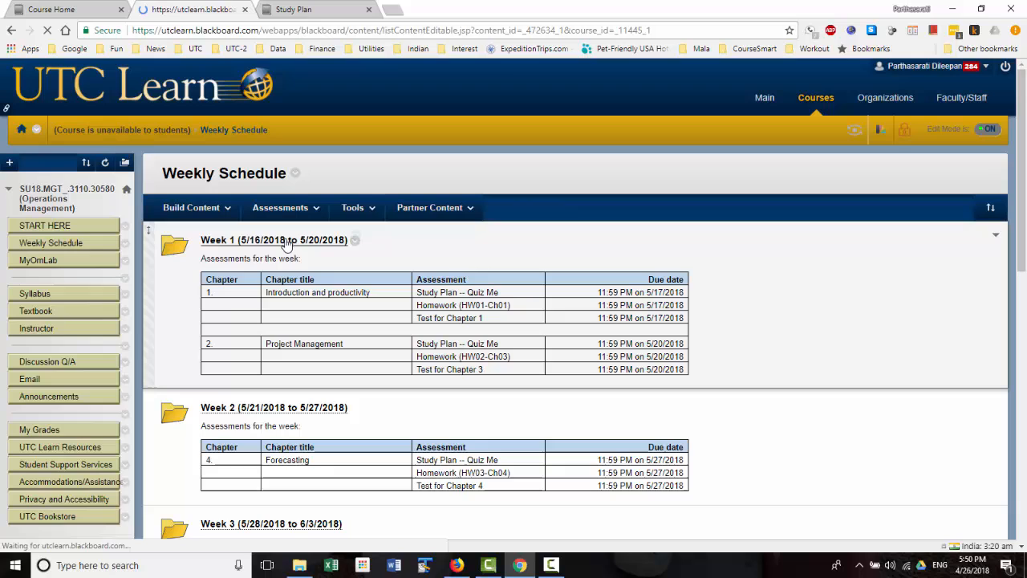
{"action": "left_click", "coordinate": [274, 240]}
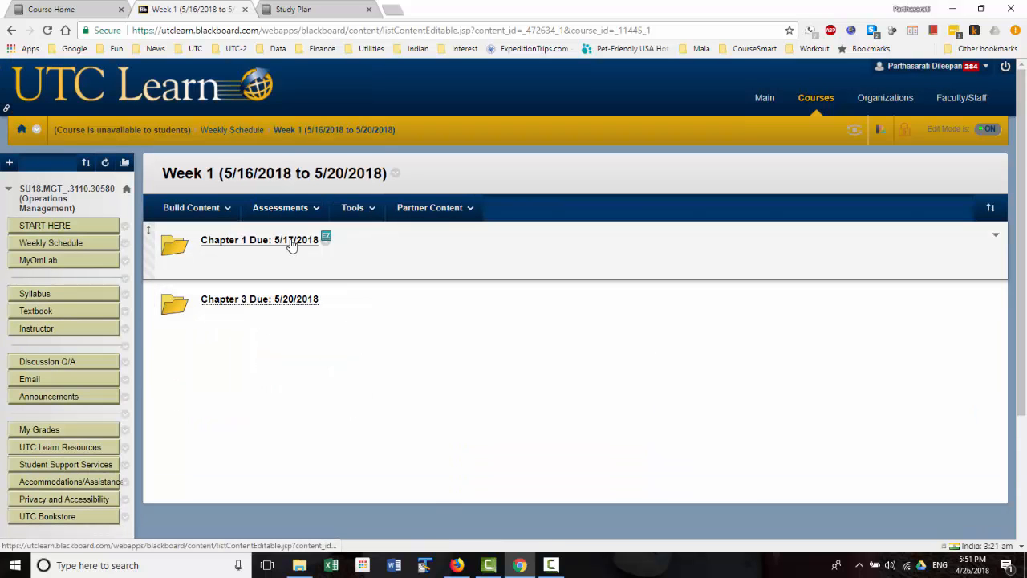
Open the Chapter 1 folder (due 5/17/2018) and scroll down to Chapter 1 Assessments.
{"action": "left_click", "coordinate": [259, 240]}
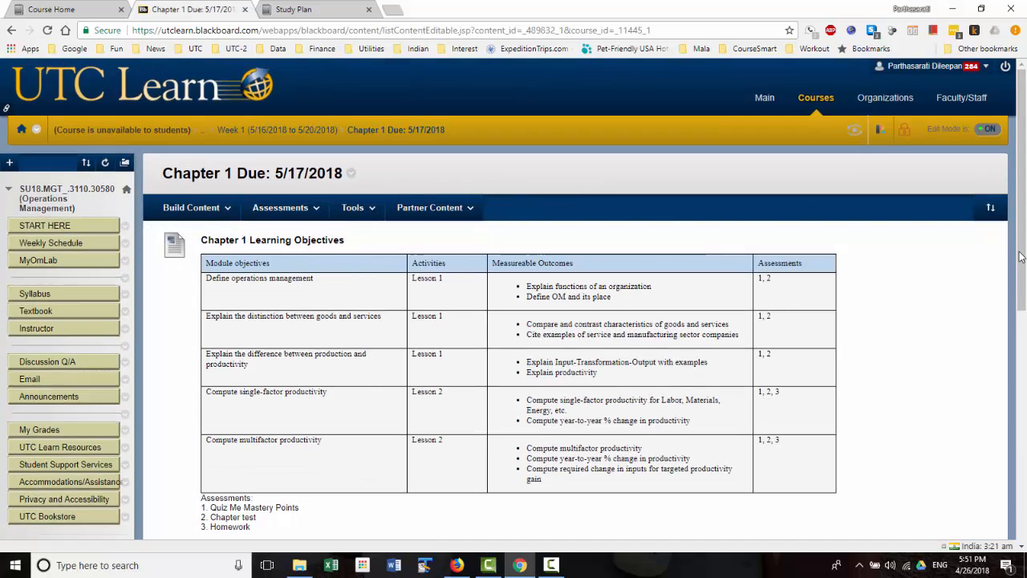
{"action": "scroll", "scroll_direction": "down", "scroll_amount": 3}
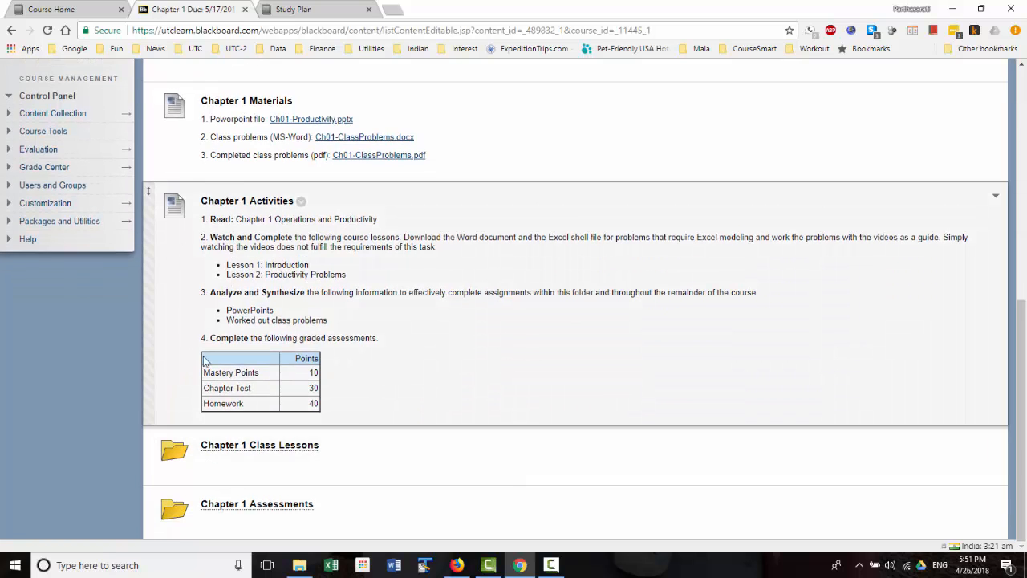
{"action": "mouse_move", "coordinate": [331, 243]}
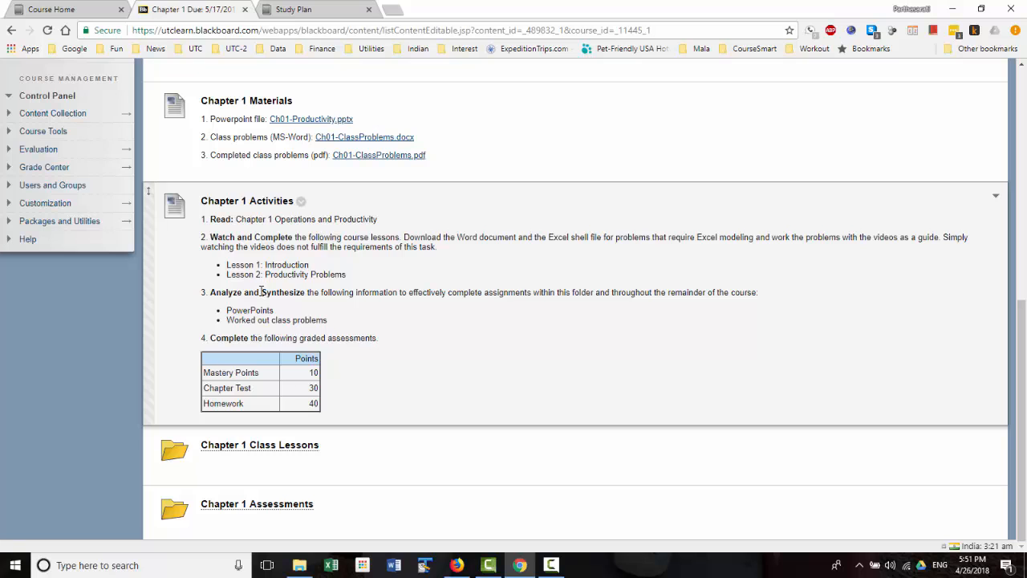
{"action": "mouse_move", "coordinate": [373, 277]}
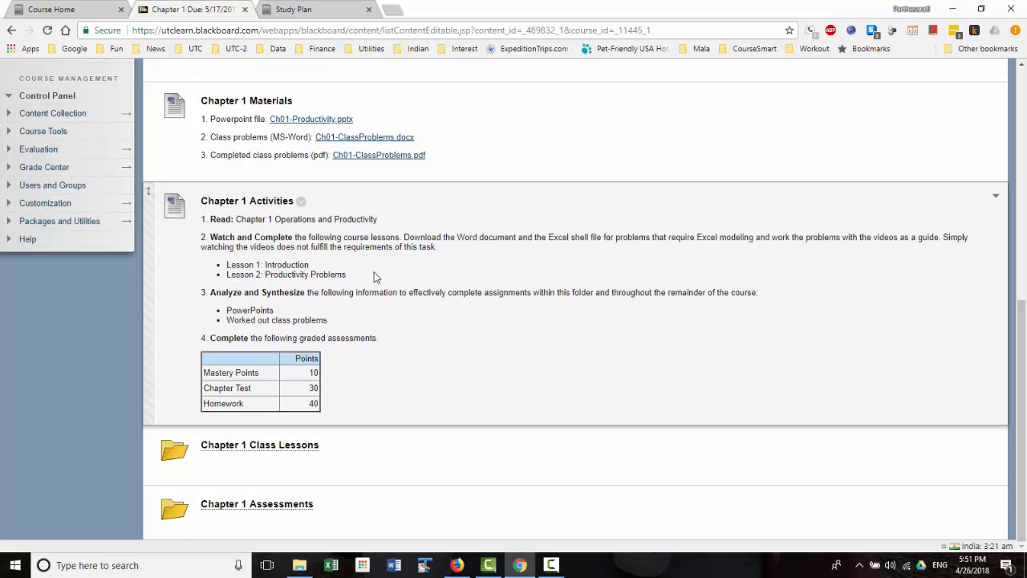
{"action": "scroll", "scroll_direction": "down", "scroll_amount": 3}
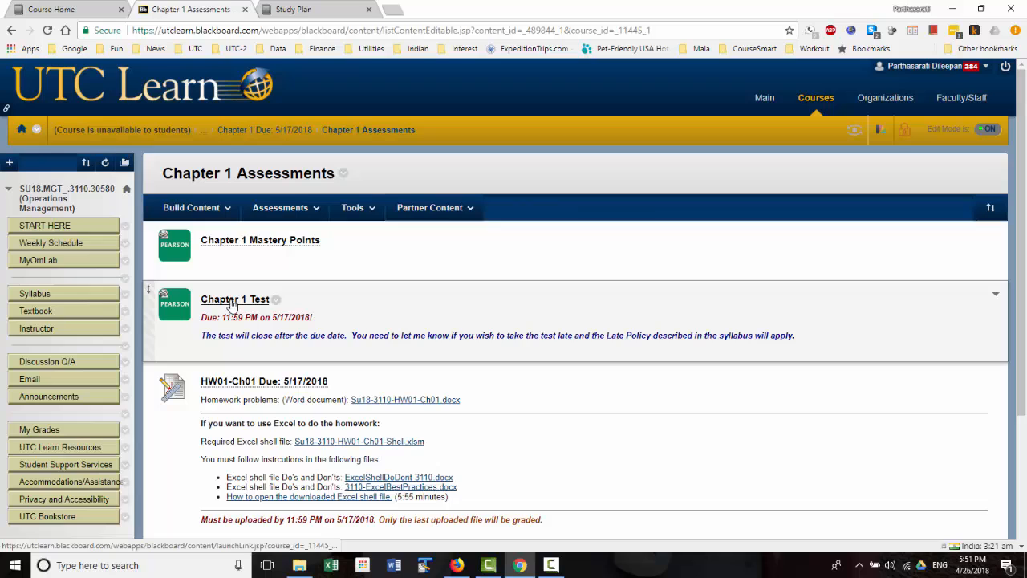
Launch the Chapter 1 Test in a new MyOMLab tab, then return to Chapter 1 Assessments.
{"action": "left_click", "coordinate": [235, 299]}
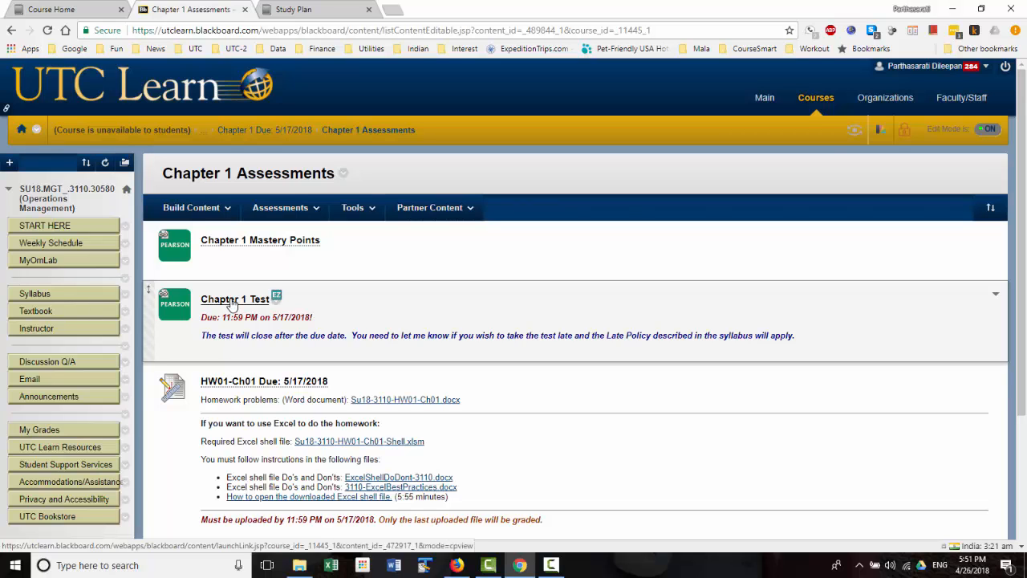
{"action": "left_click", "coordinate": [234, 298]}
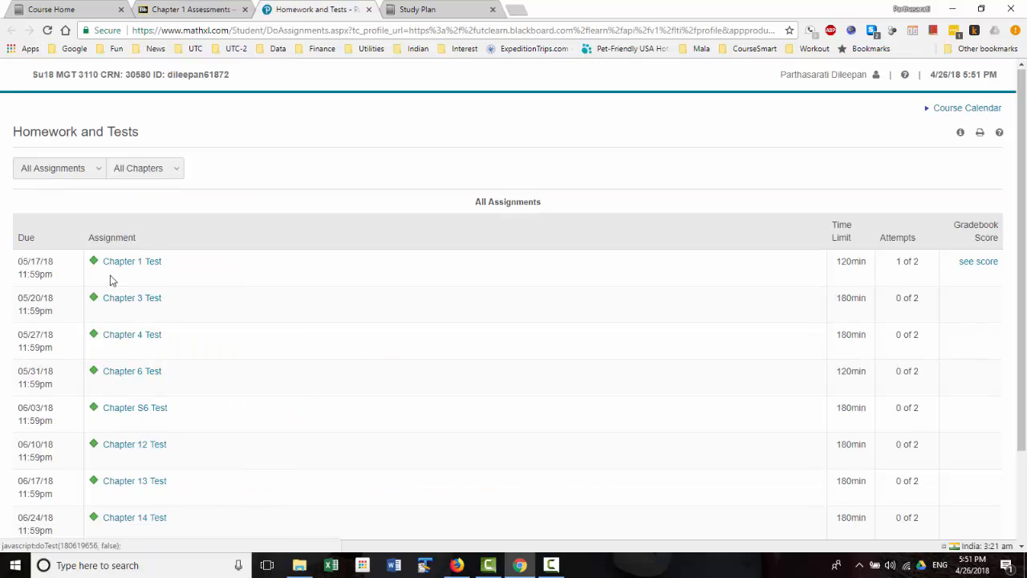
{"action": "mouse_move", "coordinate": [215, 275]}
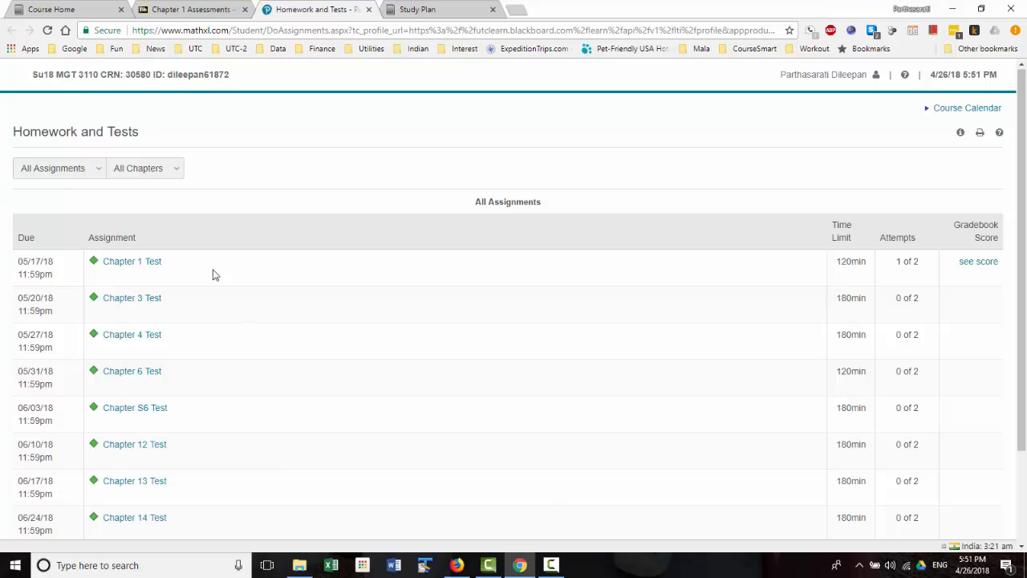
{"action": "mouse_move", "coordinate": [169, 360]}
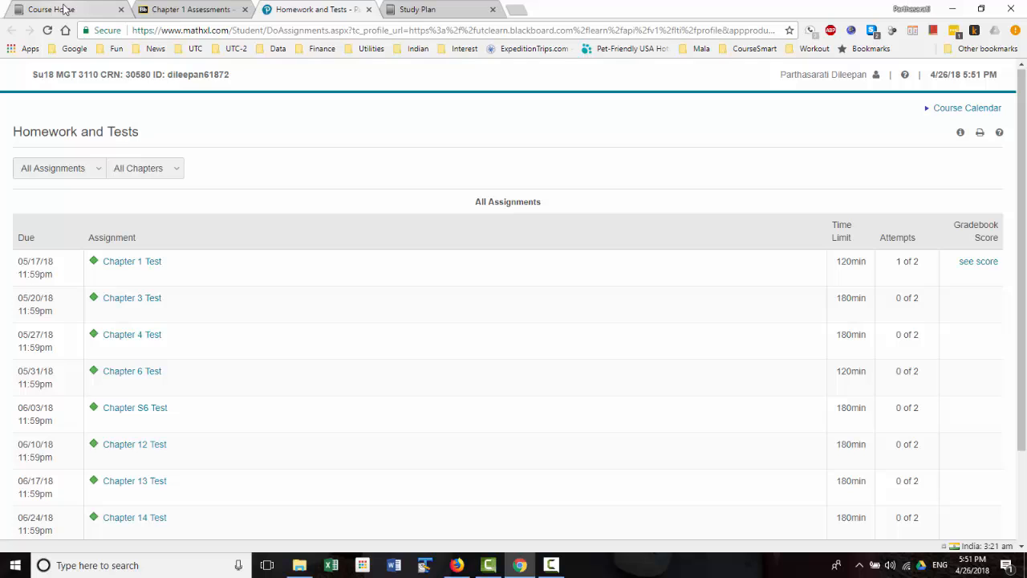
{"action": "left_click", "coordinate": [189, 9]}
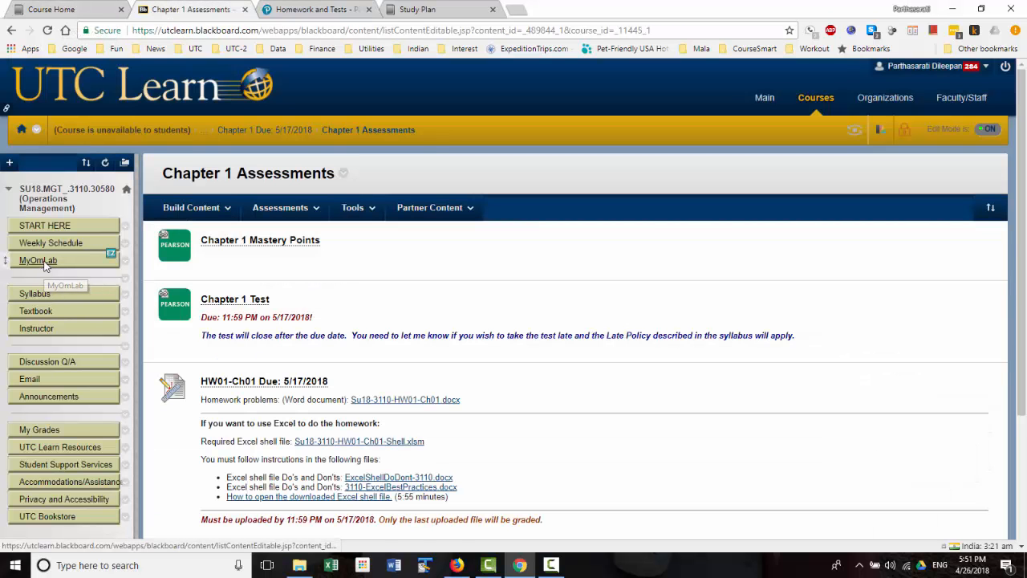
Load the Homework and Tests list via MyOMLab Course Home, then return to the MyOmLab page.
{"action": "left_click", "coordinate": [38, 260]}
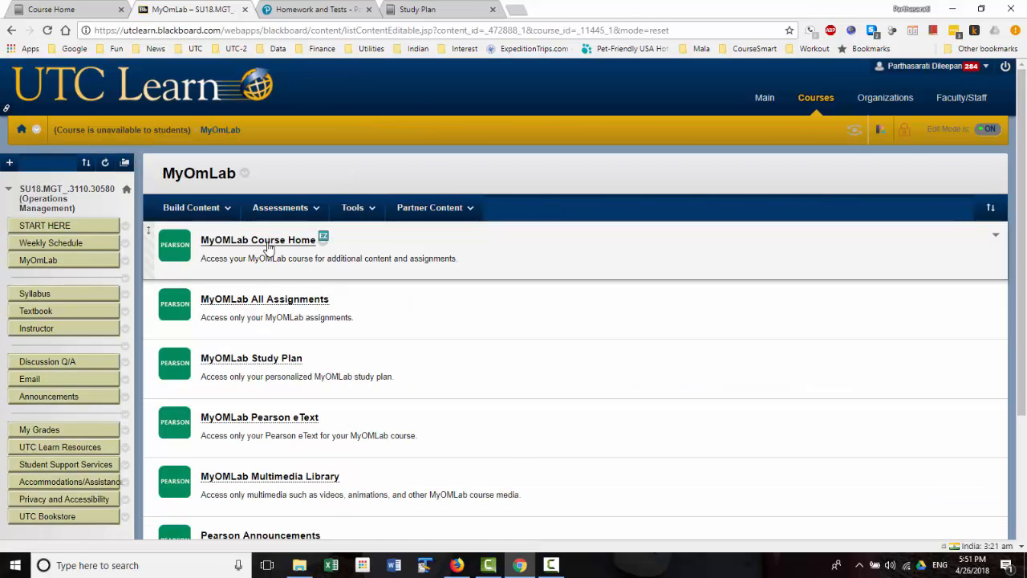
{"action": "left_click", "coordinate": [257, 240]}
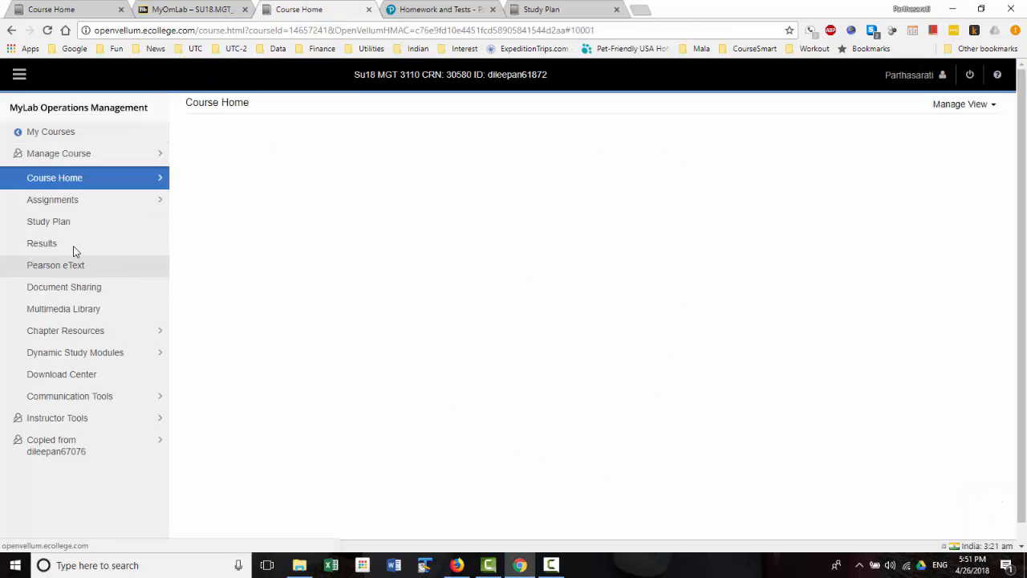
{"action": "mouse_move", "coordinate": [67, 207]}
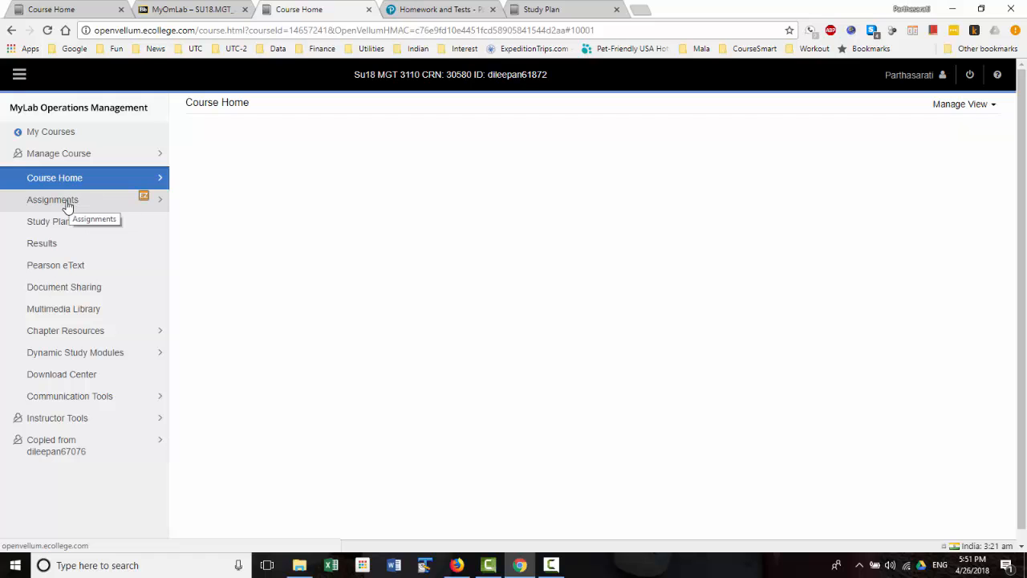
{"action": "left_click", "coordinate": [53, 199]}
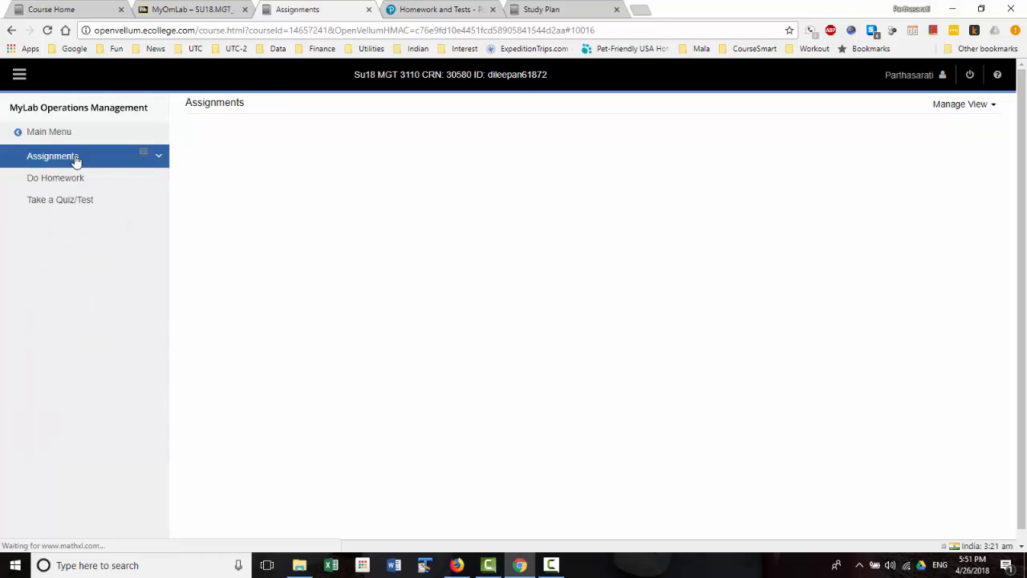
{"action": "left_click", "coordinate": [51, 155]}
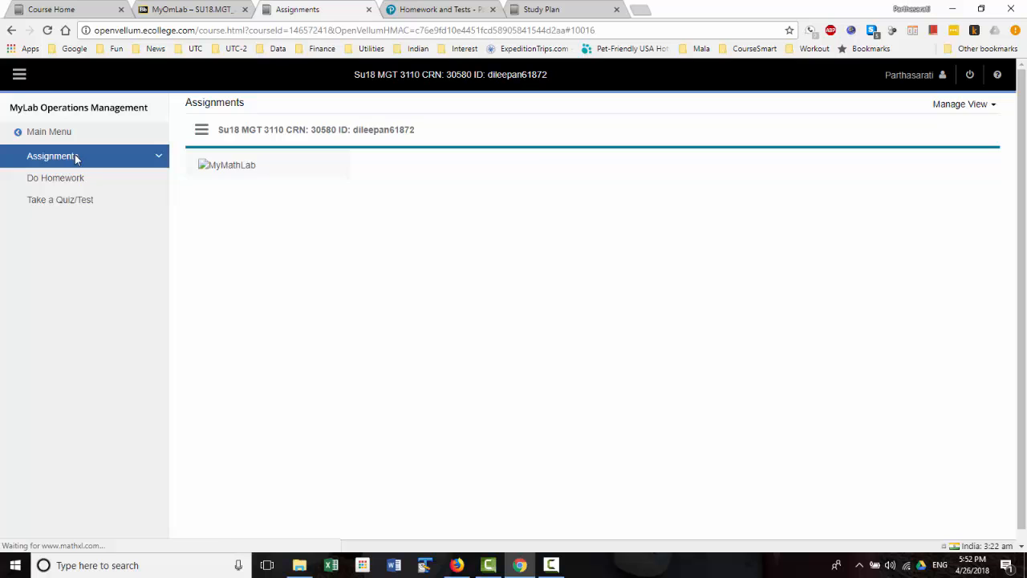
{"action": "left_click", "coordinate": [227, 165]}
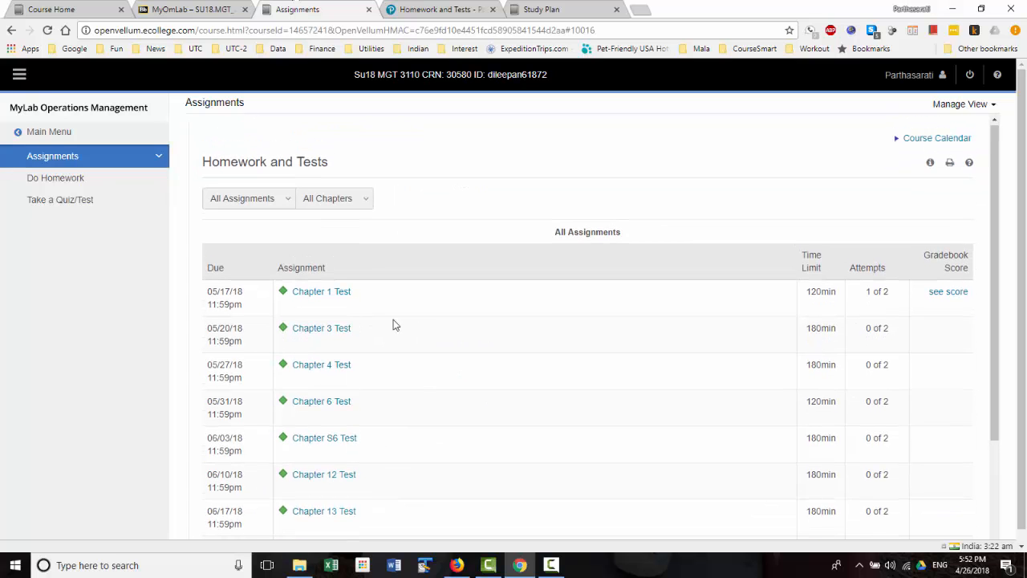
{"action": "left_click", "coordinate": [193, 9]}
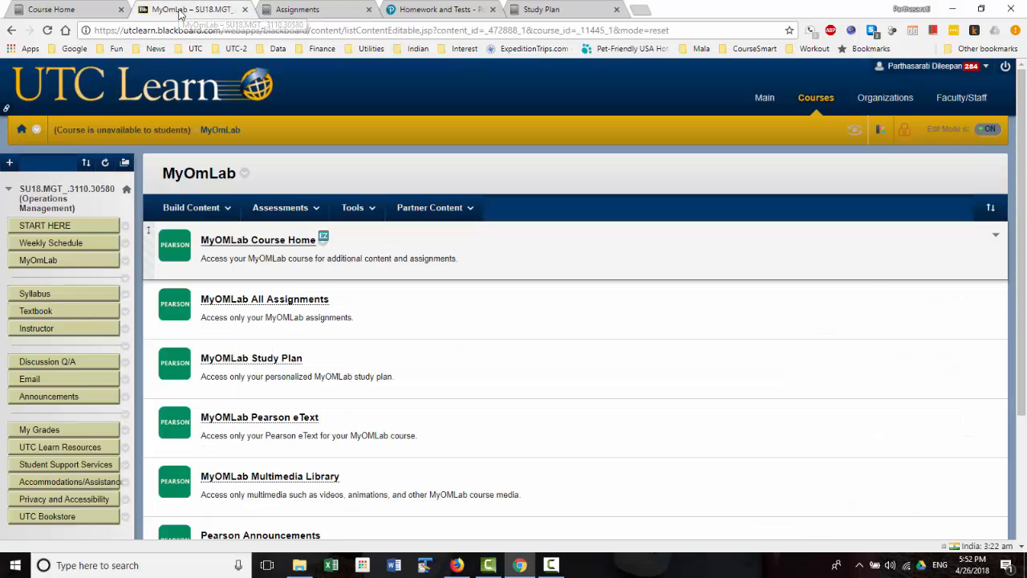
{"action": "mouse_move", "coordinate": [236, 302]}
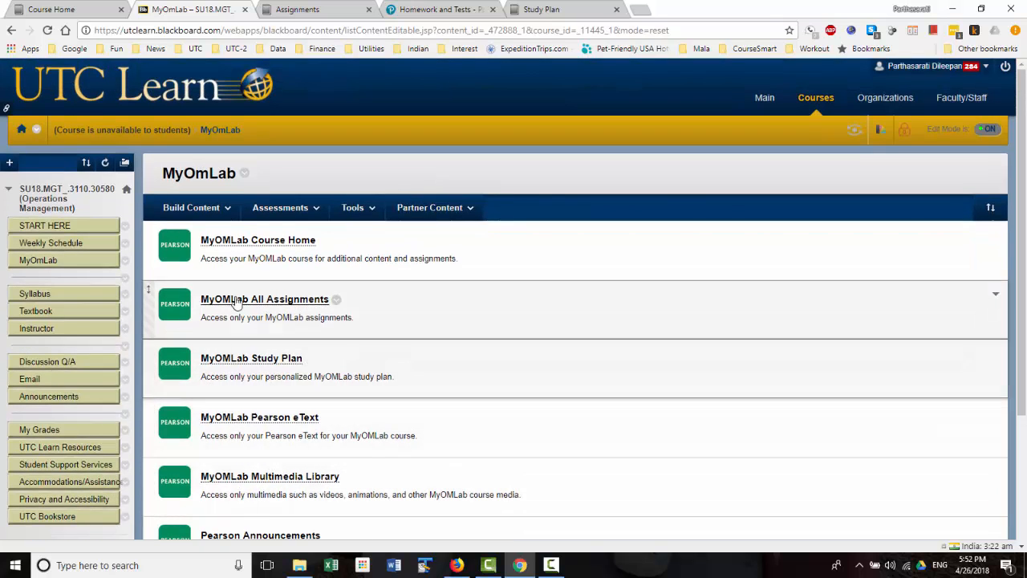
Open MyOMLab All Assignments in its own tab and return to the MyOmLab page.
{"action": "left_click", "coordinate": [264, 298]}
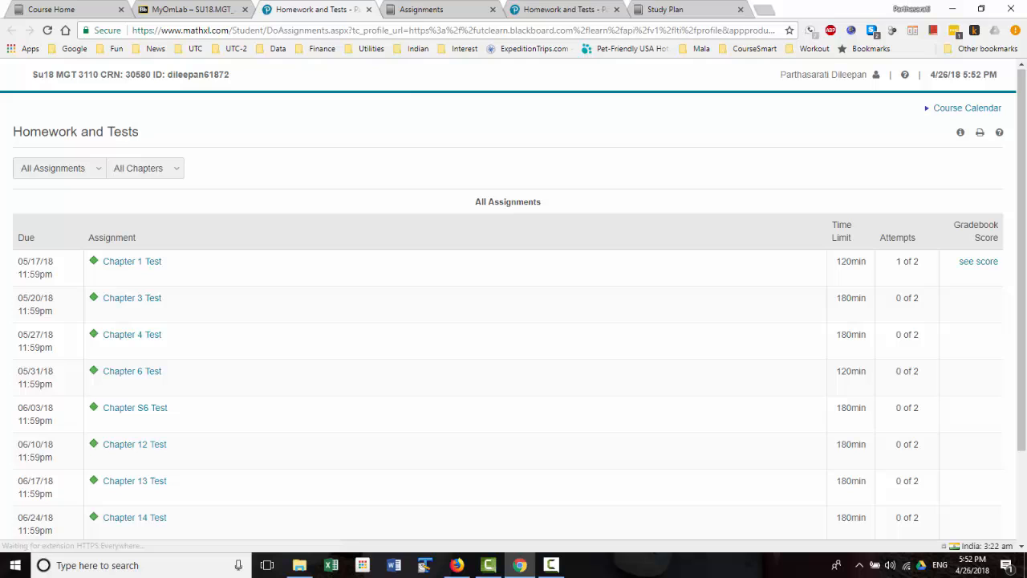
{"action": "mouse_move", "coordinate": [192, 10]}
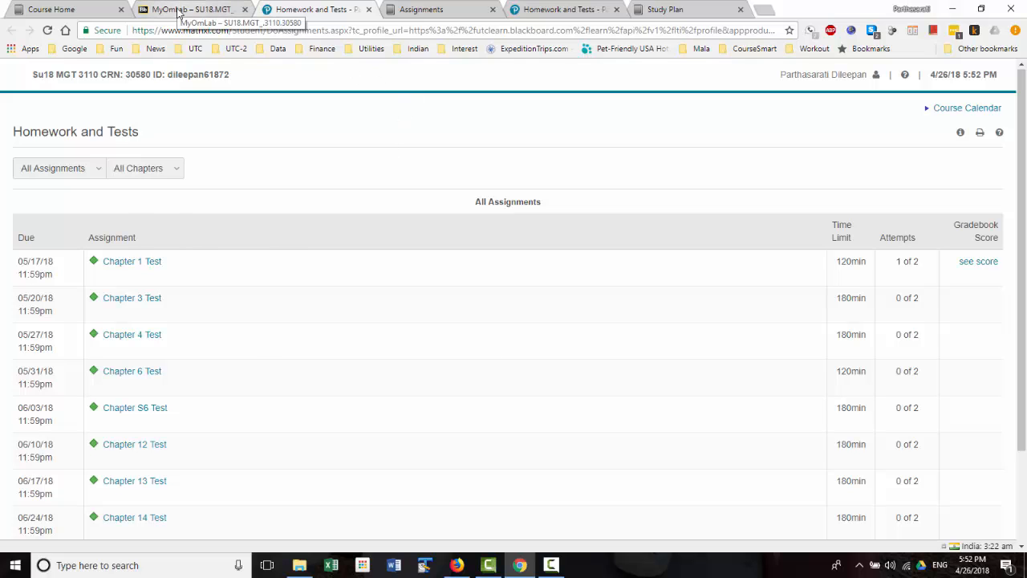
{"action": "left_click", "coordinate": [192, 8]}
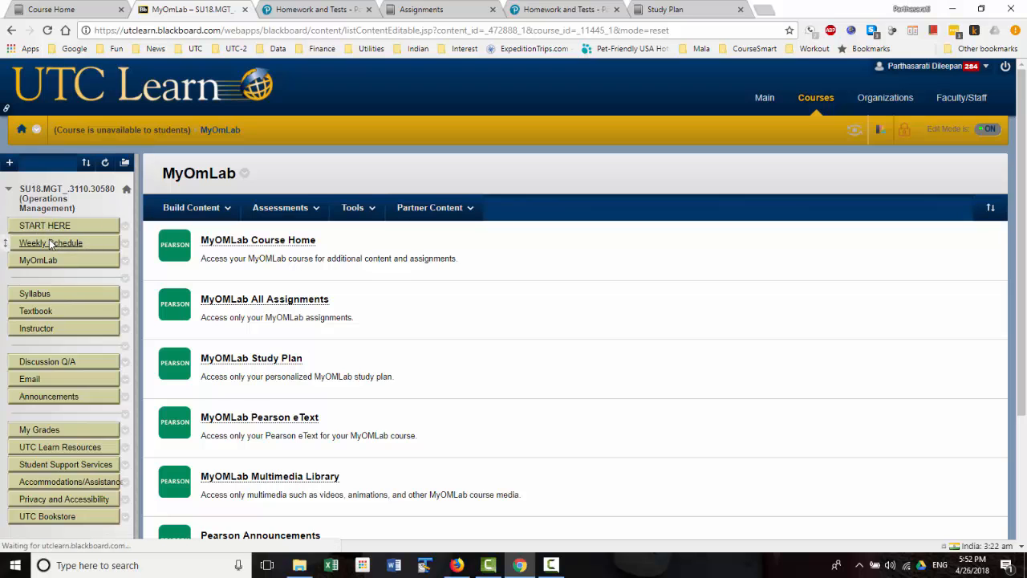
Go back to the Weekly Schedule, then switch to the MyLab assignments tab.
{"action": "left_click", "coordinate": [51, 242]}
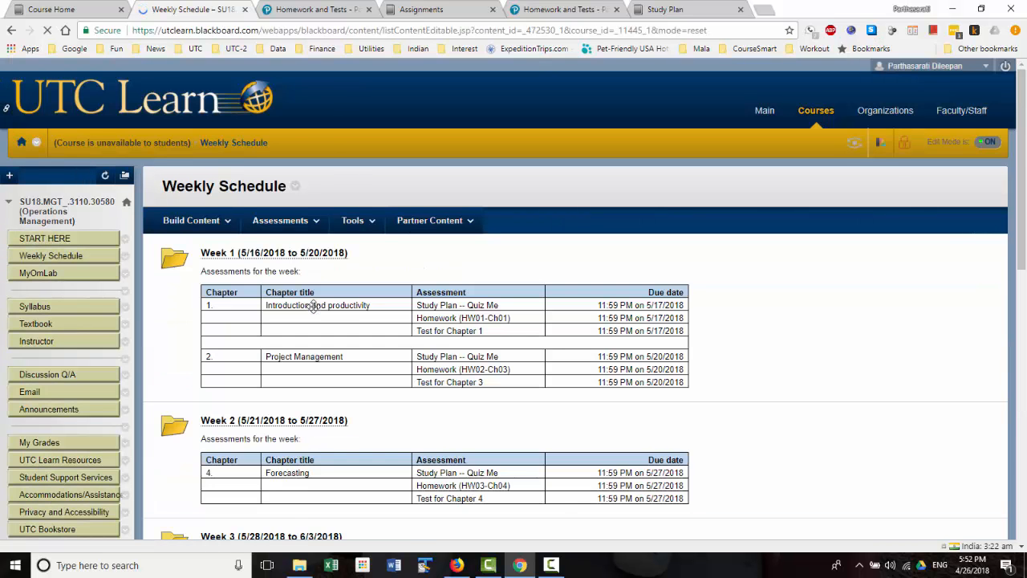
{"action": "scroll", "scroll_direction": "down", "scroll_amount": 3}
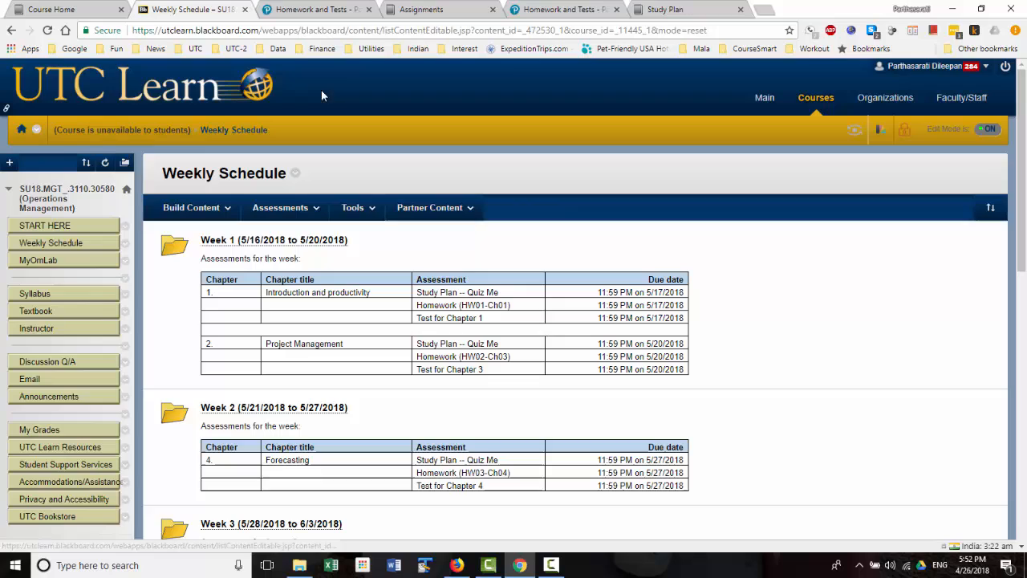
{"action": "left_click", "coordinate": [440, 9]}
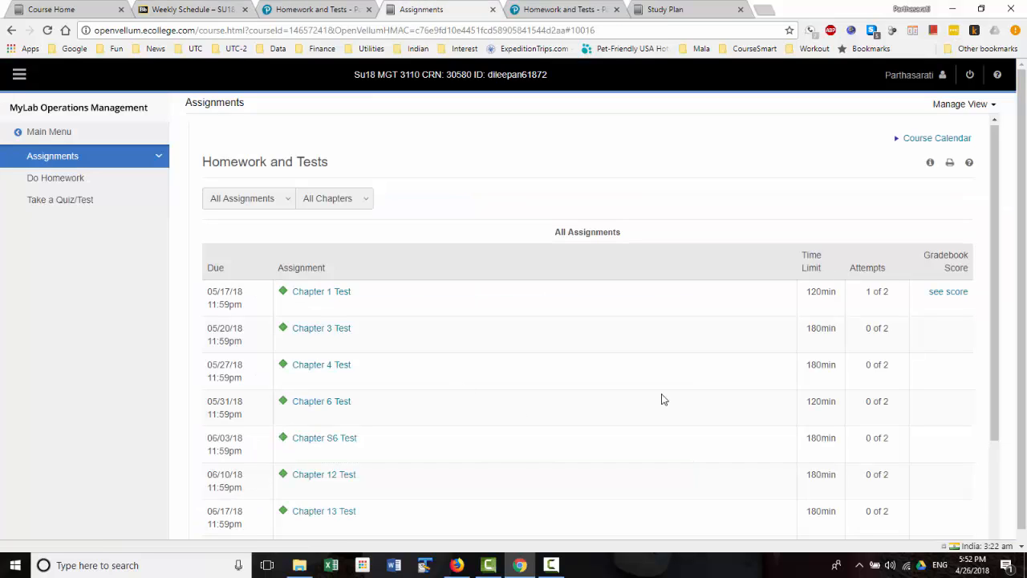
{"action": "mouse_move", "coordinate": [848, 306]}
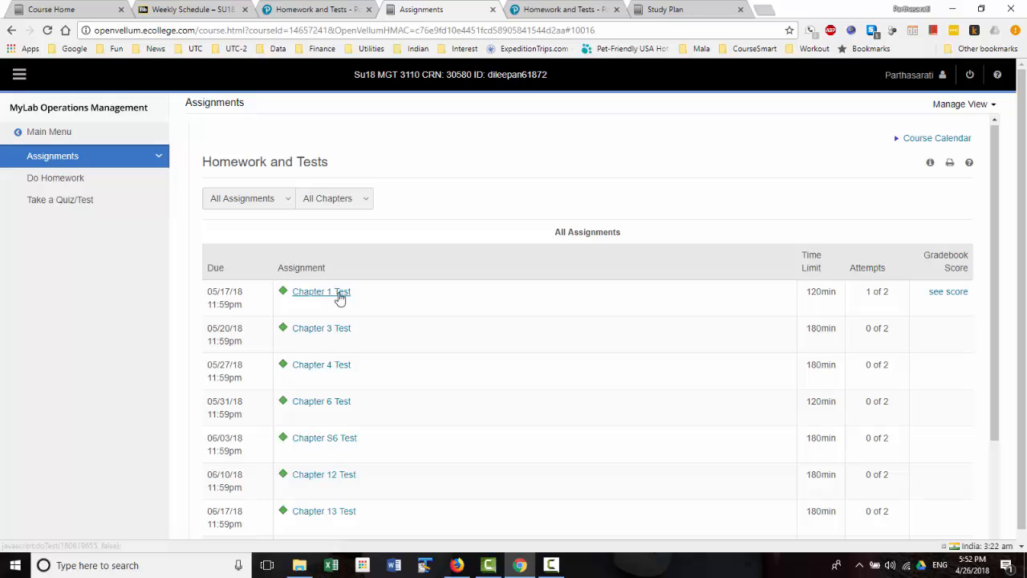
Start the Chapter 1 Test: attempt 1 of 2, 12 questions, 120 minutes.
{"action": "left_click", "coordinate": [320, 291]}
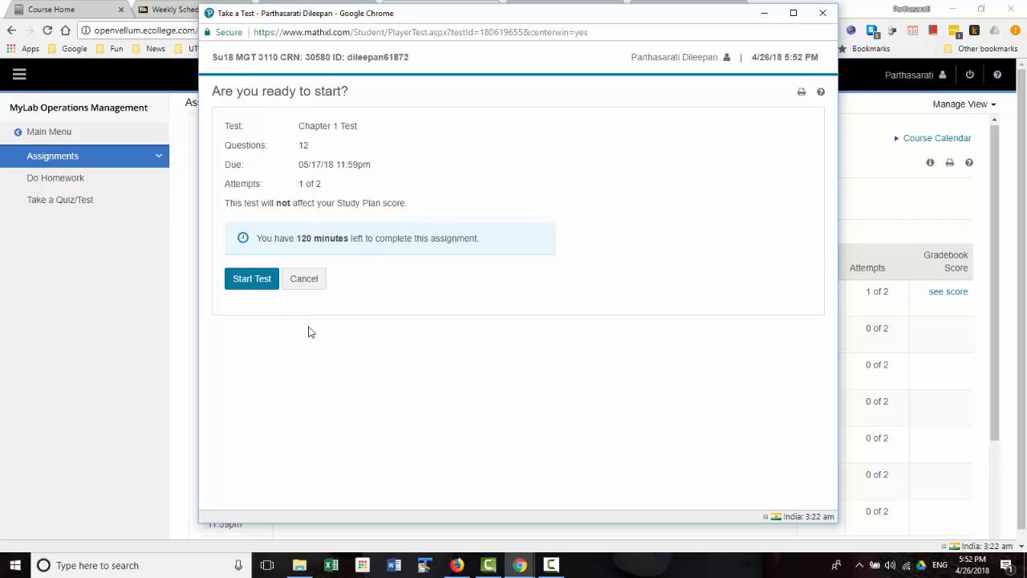
{"action": "left_click", "coordinate": [252, 278]}
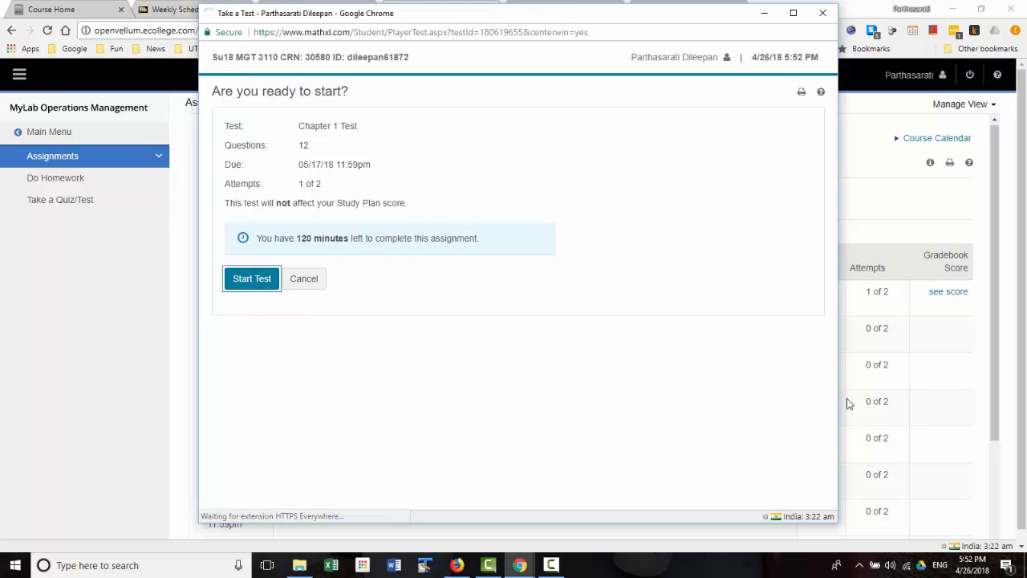
{"action": "left_click", "coordinate": [252, 279]}
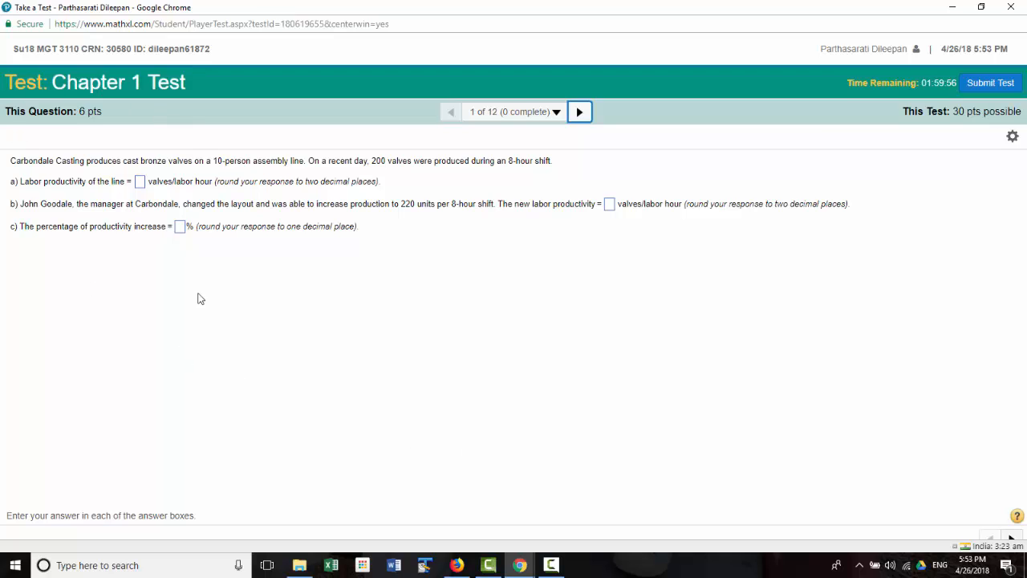
{"action": "mouse_move", "coordinate": [48, 141]}
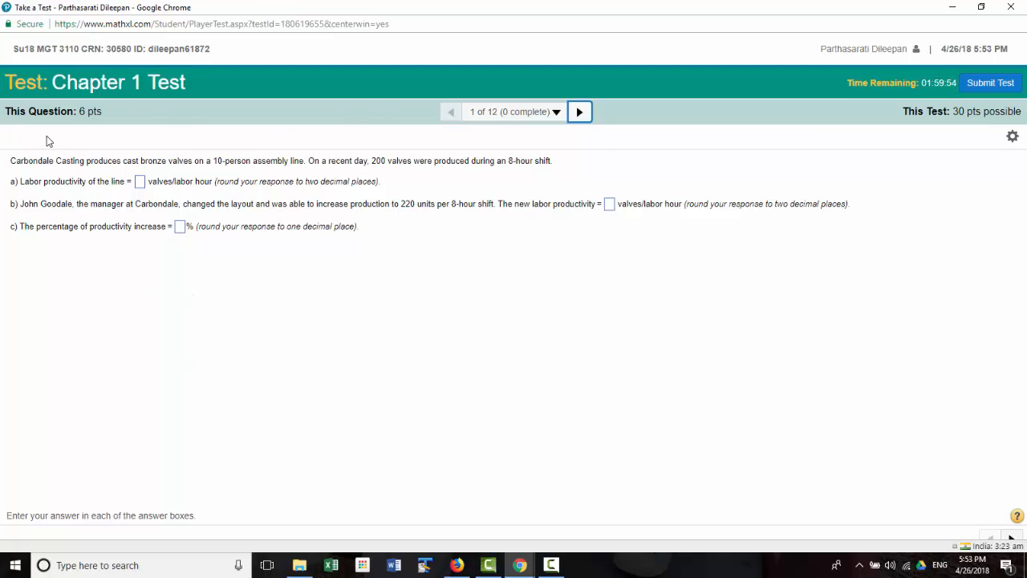
{"action": "mouse_move", "coordinate": [90, 110]}
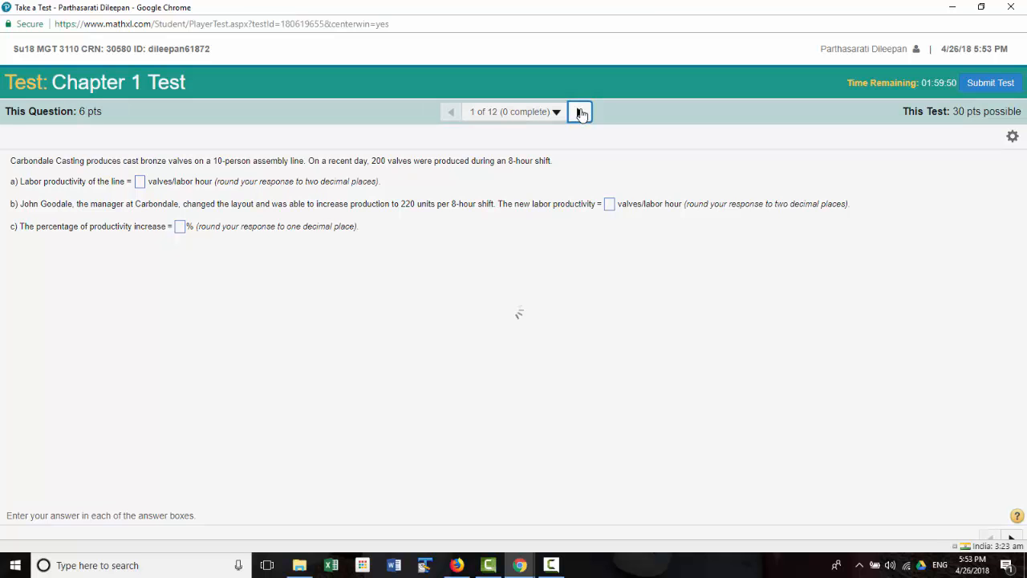
Advance to question 3, jump to question 8 via the overview, and submit unanswered.
{"action": "left_click", "coordinate": [580, 112]}
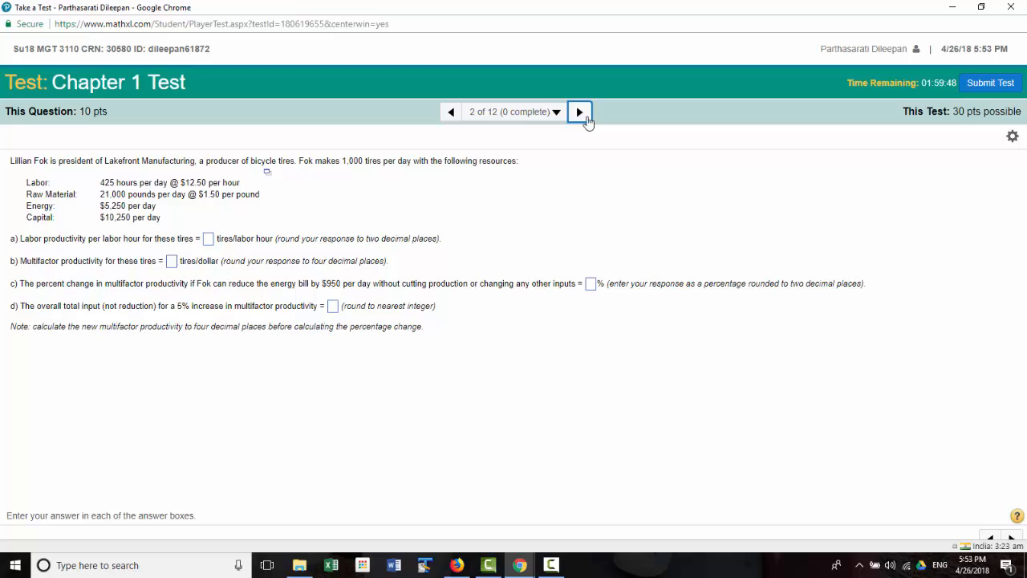
{"action": "left_click", "coordinate": [579, 111]}
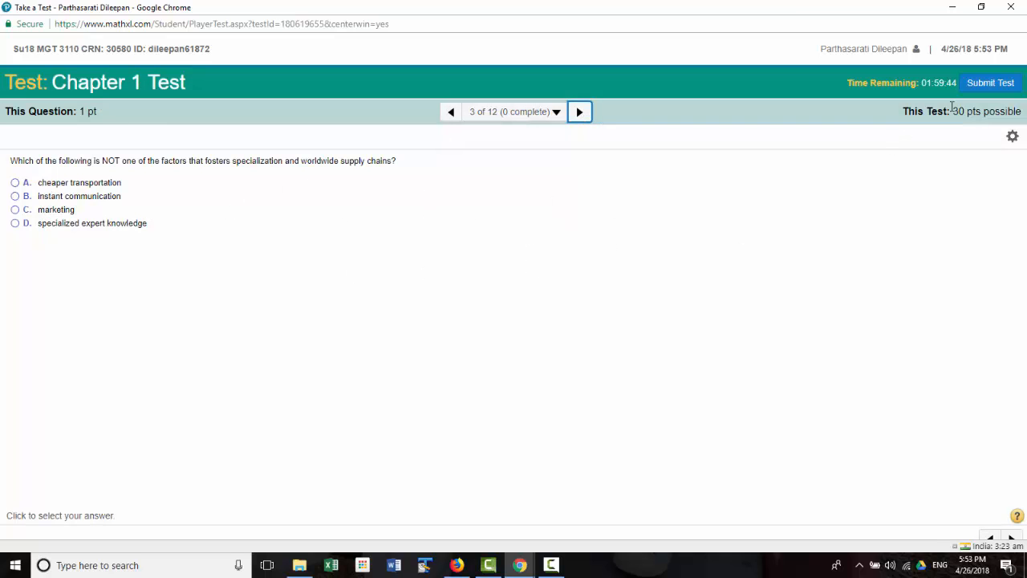
{"action": "mouse_move", "coordinate": [579, 112]}
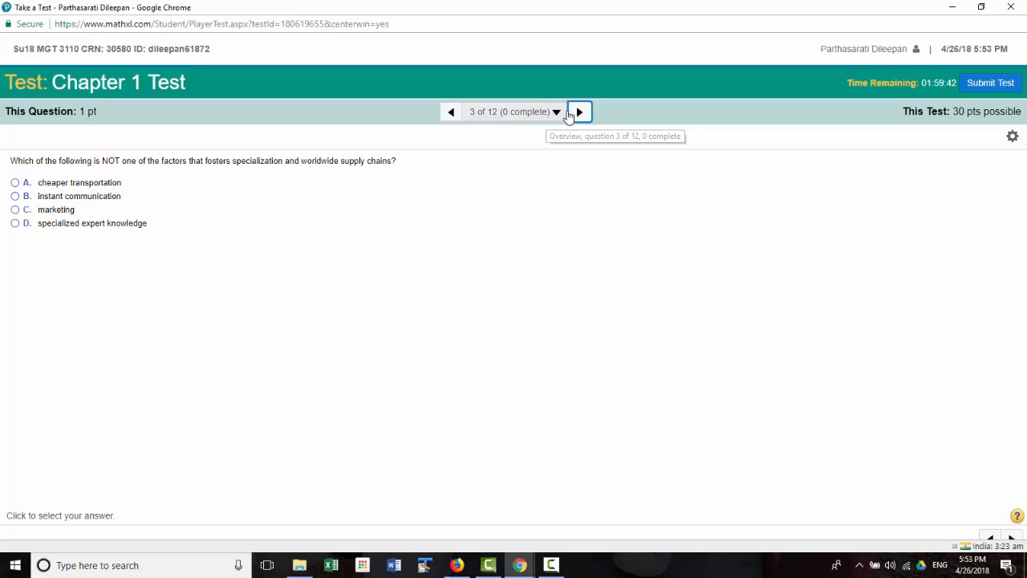
{"action": "mouse_move", "coordinate": [559, 120]}
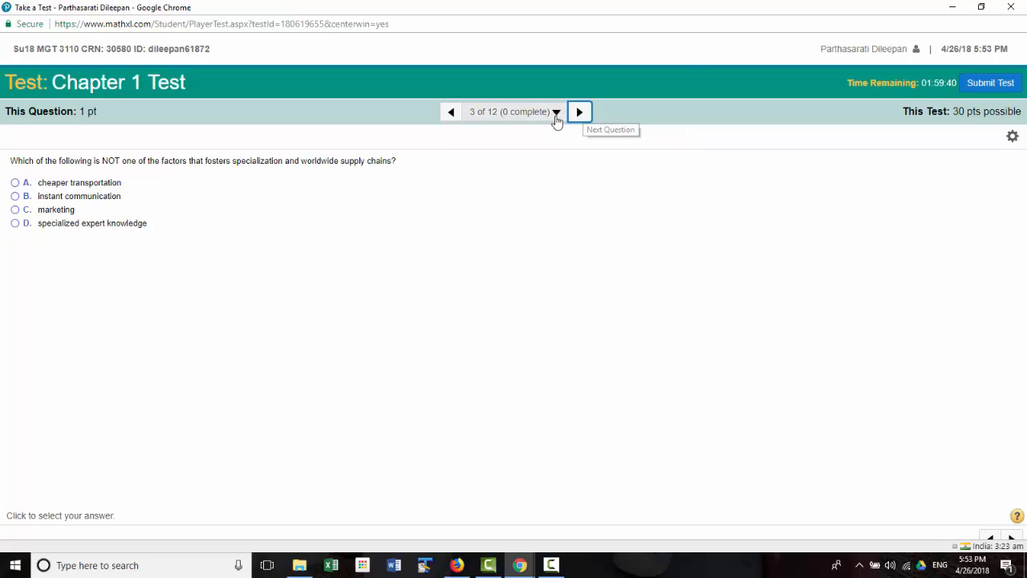
{"action": "left_click", "coordinate": [556, 112]}
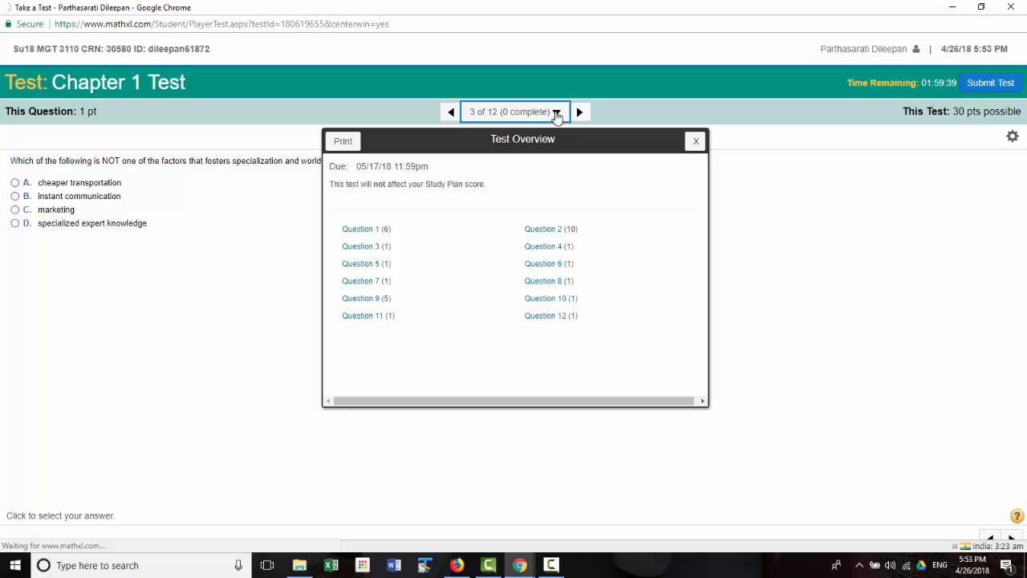
{"action": "mouse_move", "coordinate": [543, 281]}
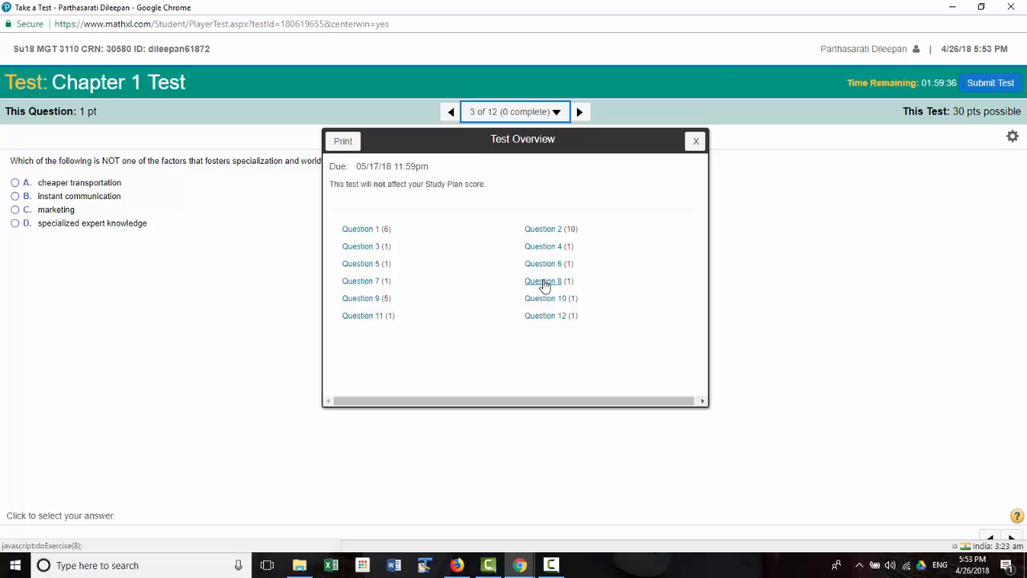
{"action": "left_click", "coordinate": [543, 280]}
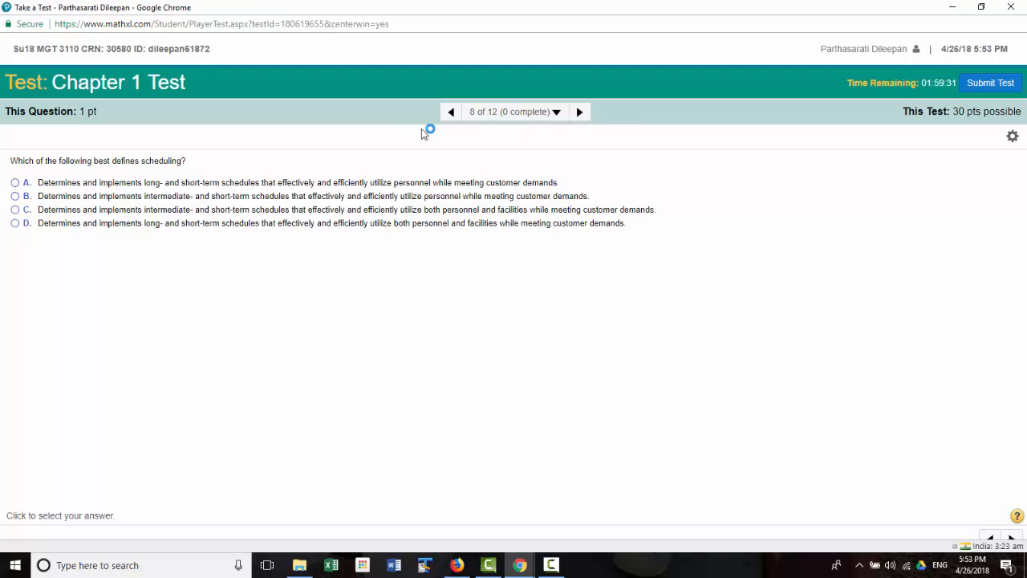
{"action": "mouse_move", "coordinate": [642, 128]}
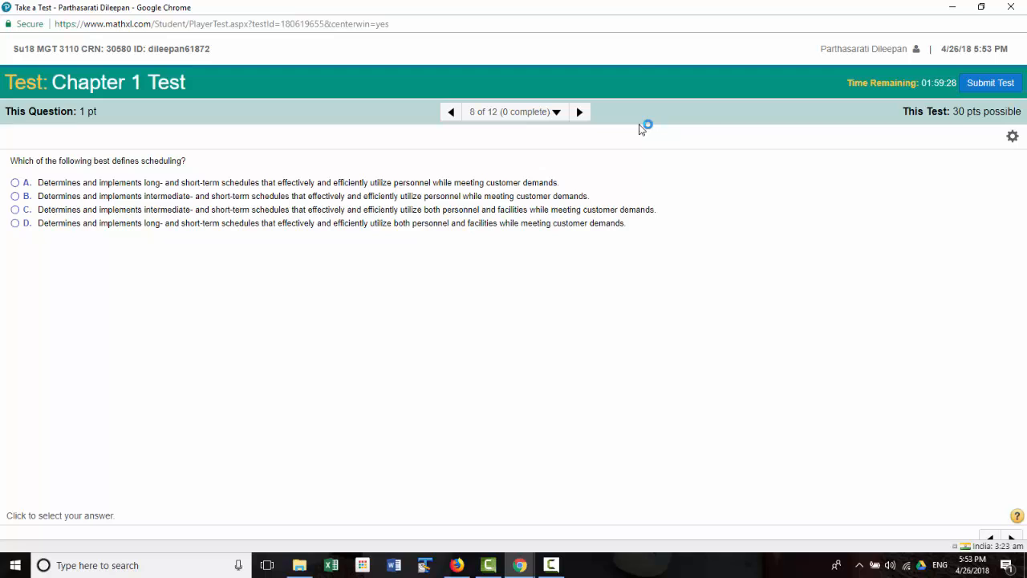
{"action": "mouse_move", "coordinate": [259, 176]}
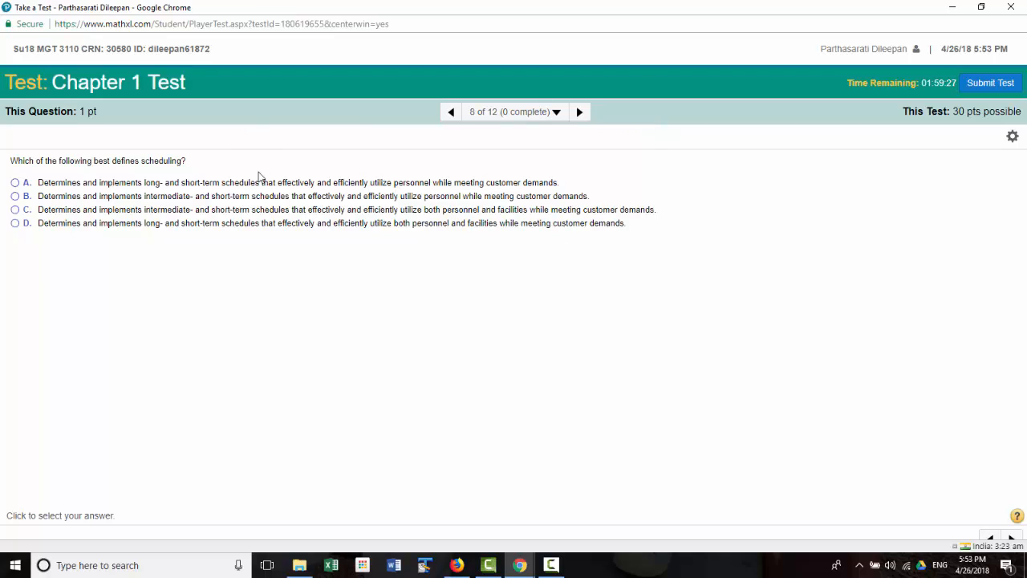
{"action": "mouse_move", "coordinate": [817, 148]}
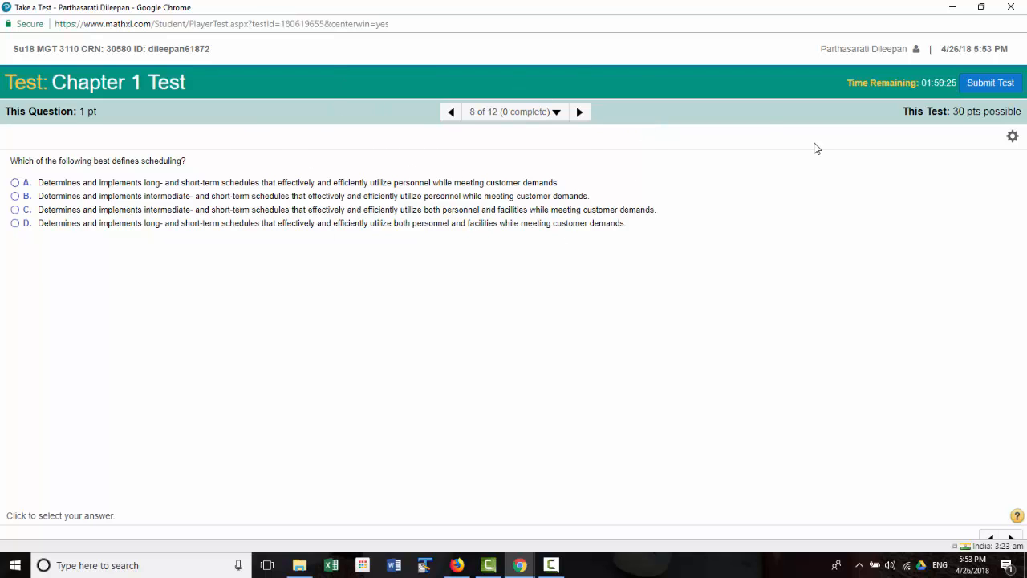
{"action": "left_click", "coordinate": [990, 83]}
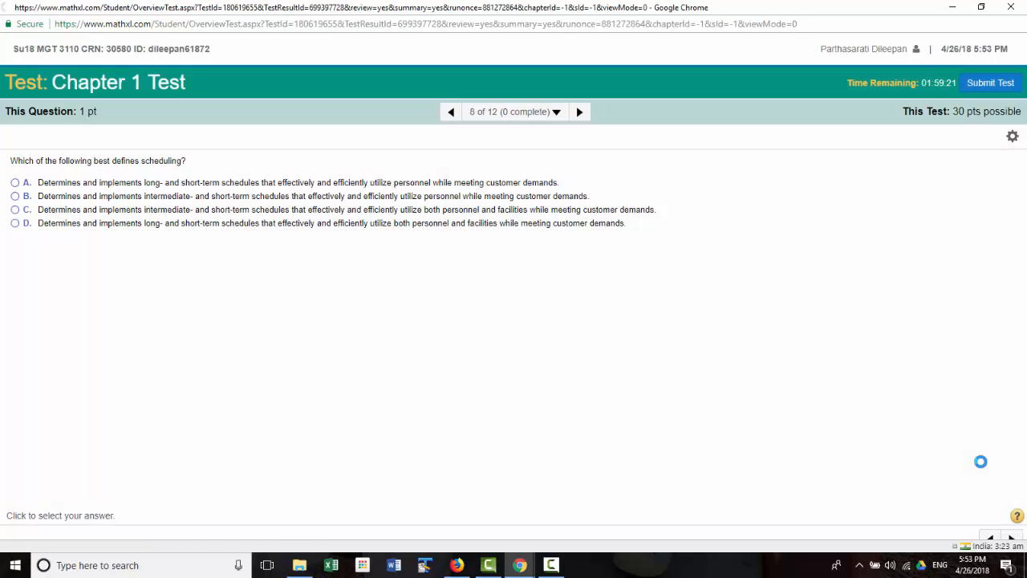
Confirm the submission to show the Test Summary: 0% (0/30 pts), 12 incomplete.
{"action": "left_click", "coordinate": [990, 83]}
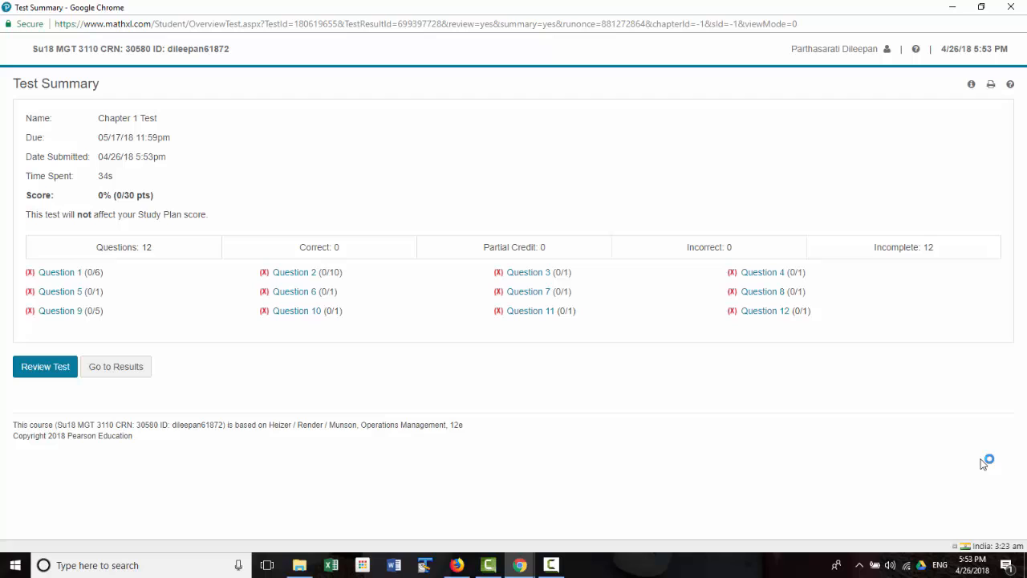
{"action": "mouse_move", "coordinate": [167, 379]}
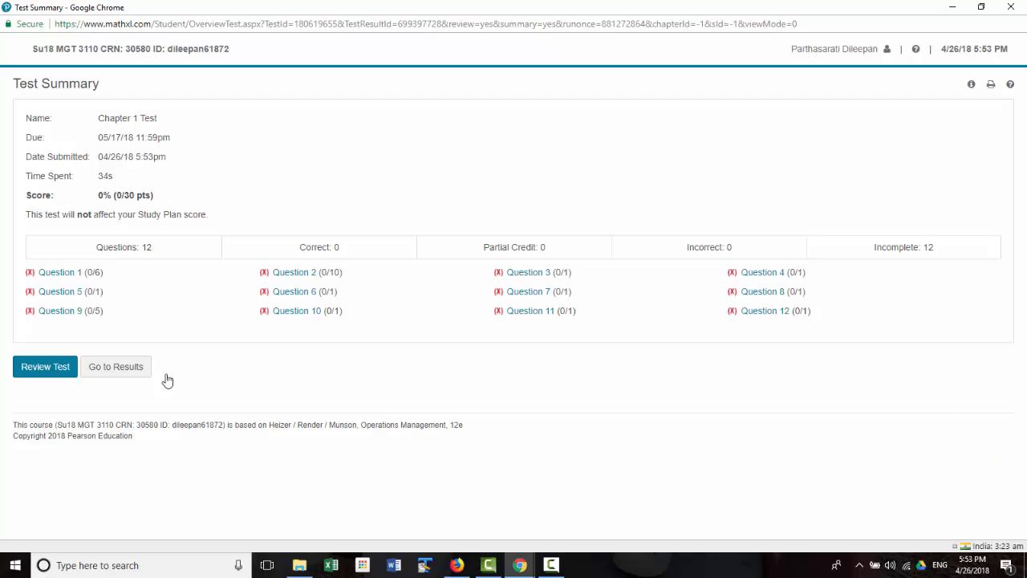
{"action": "mouse_move", "coordinate": [2, 309]}
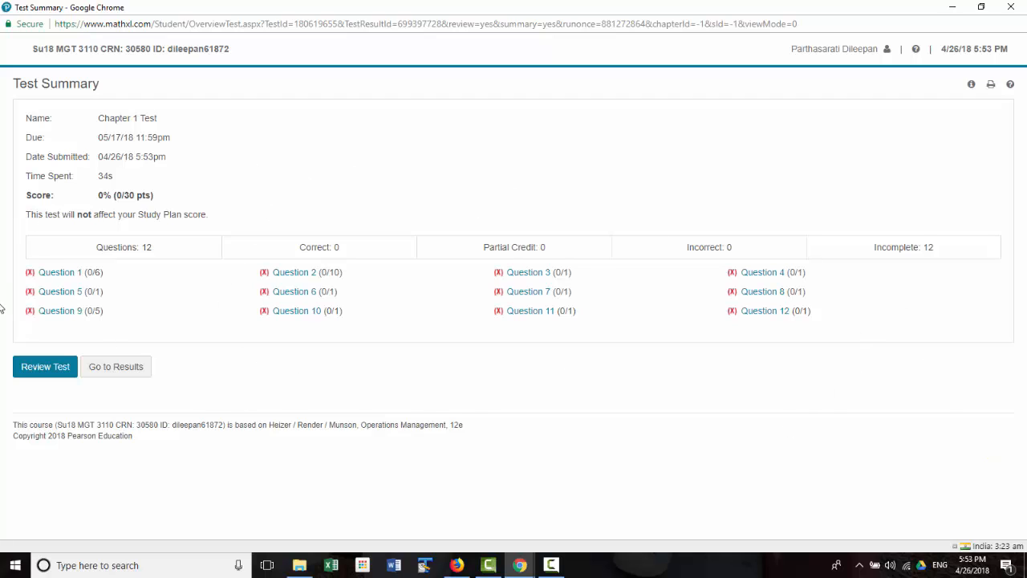
{"action": "mouse_move", "coordinate": [626, 310]}
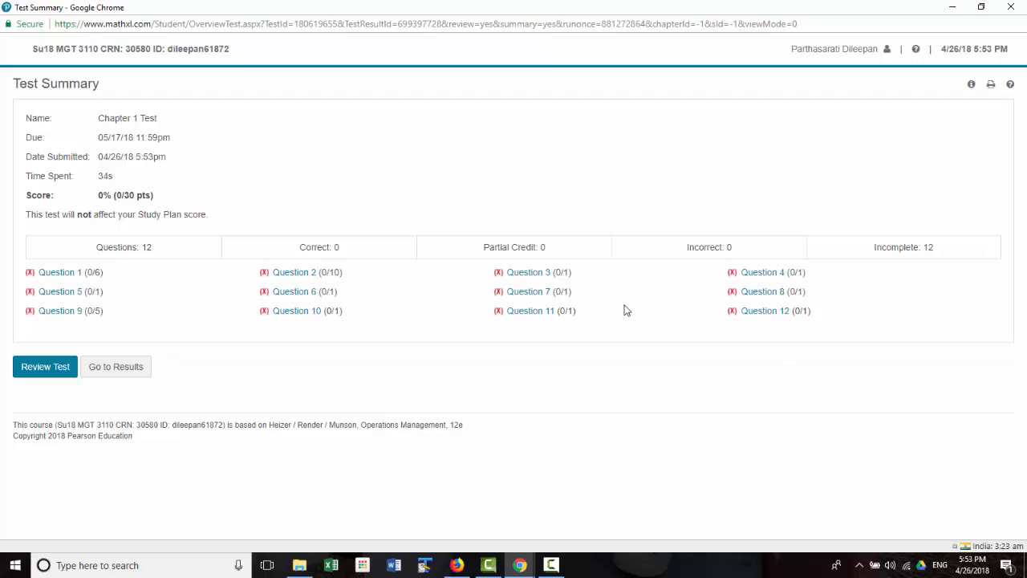
{"action": "mouse_move", "coordinate": [69, 271]}
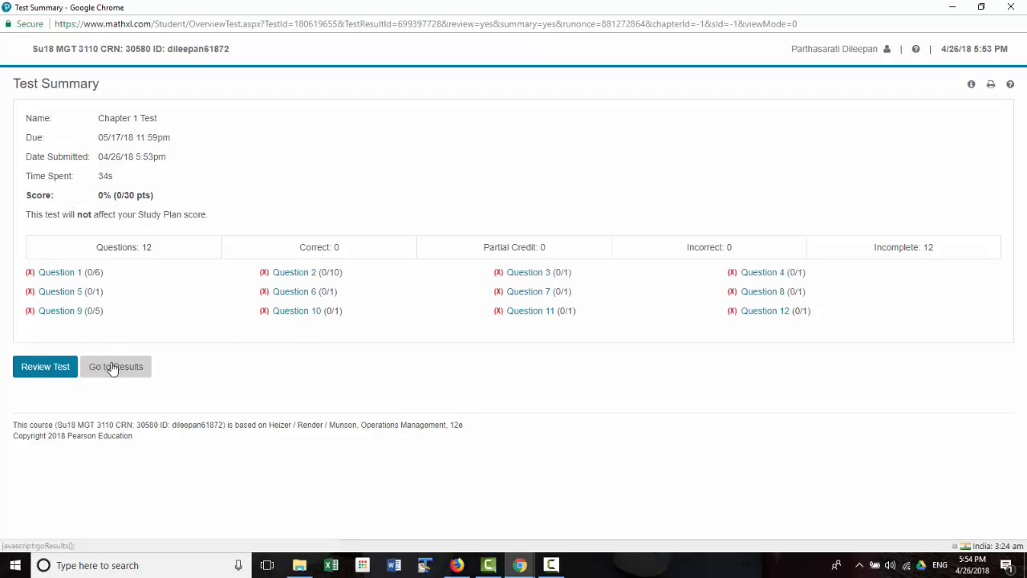
Open the test results to review Problem 1.2 with the correct answers.
{"action": "left_click", "coordinate": [115, 366]}
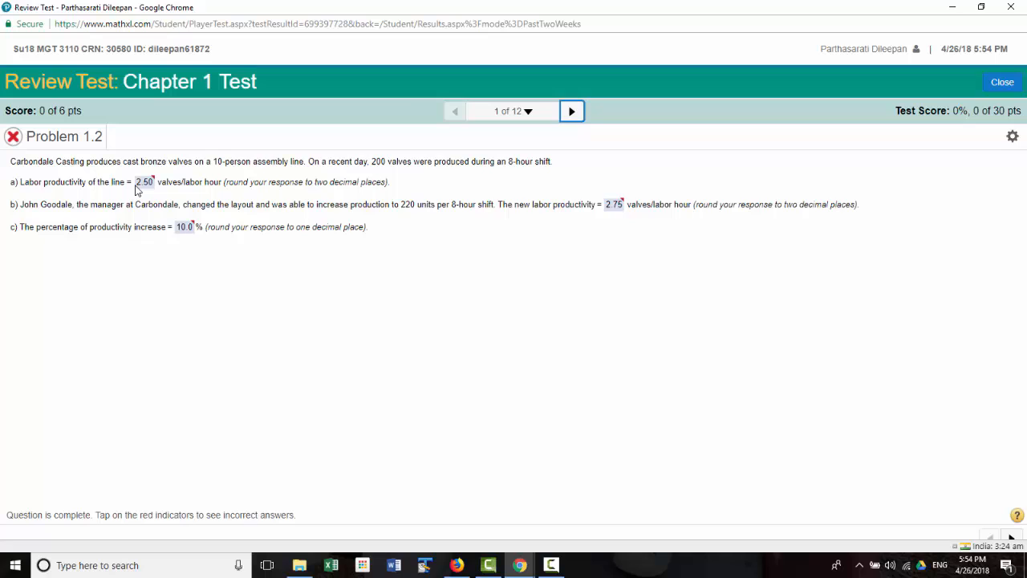
{"action": "mouse_move", "coordinate": [154, 177]}
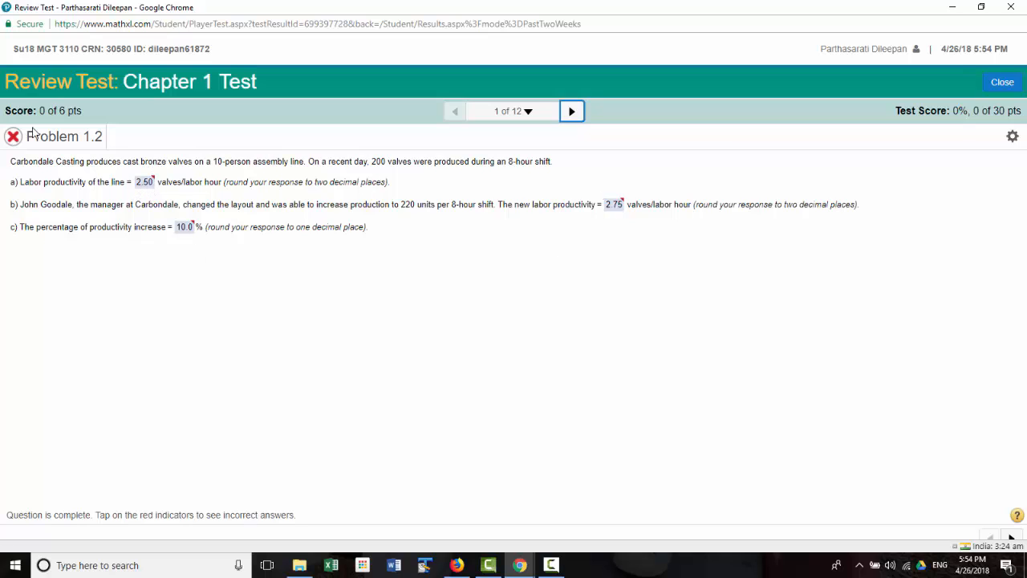
{"action": "mouse_move", "coordinate": [310, 284]}
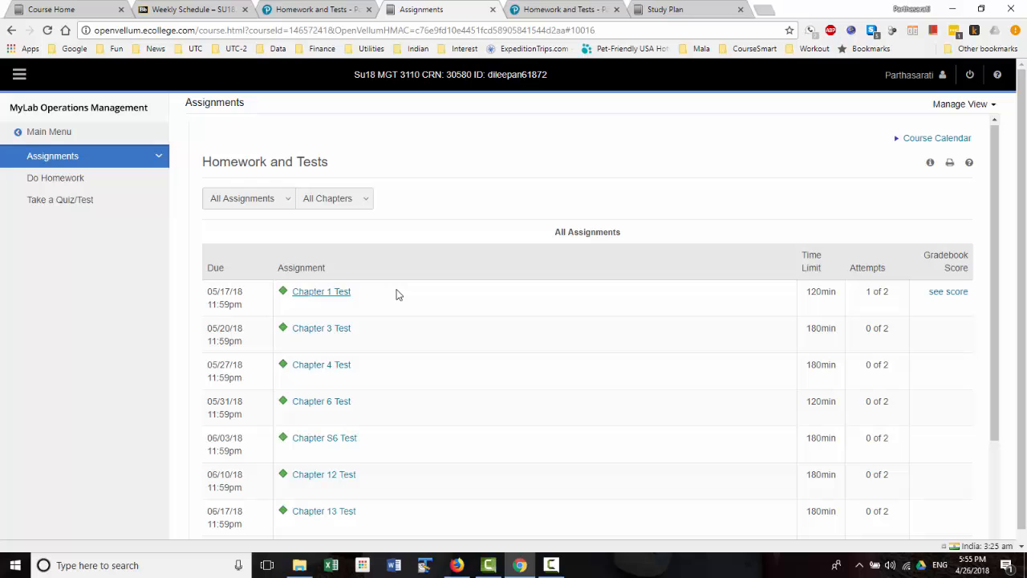
{"action": "mouse_move", "coordinate": [156, 23]}
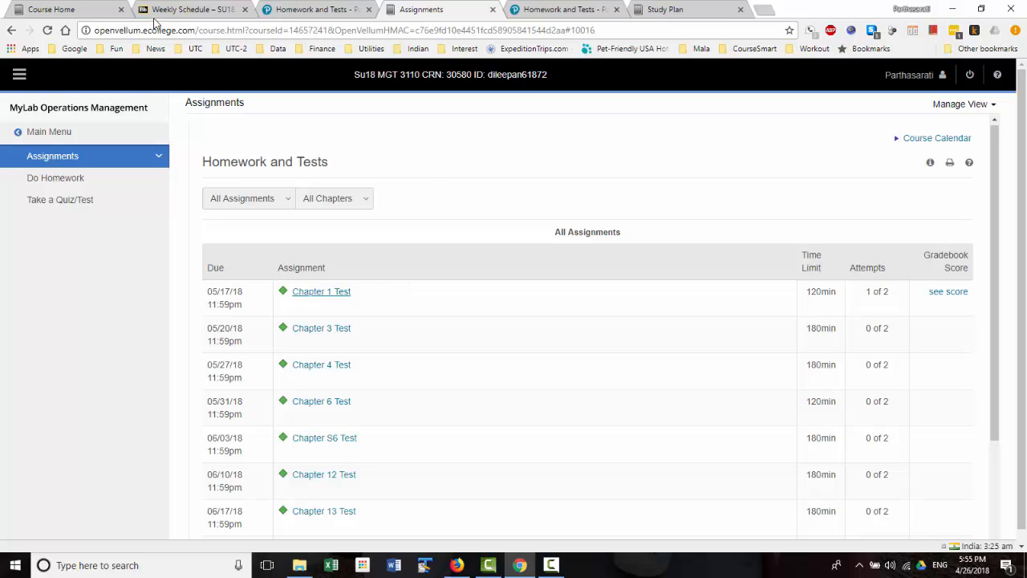
Switch to the UTC Learn Weekly Schedule tab listing Week 1 and Week 2 assessments.
{"action": "left_click", "coordinate": [192, 9]}
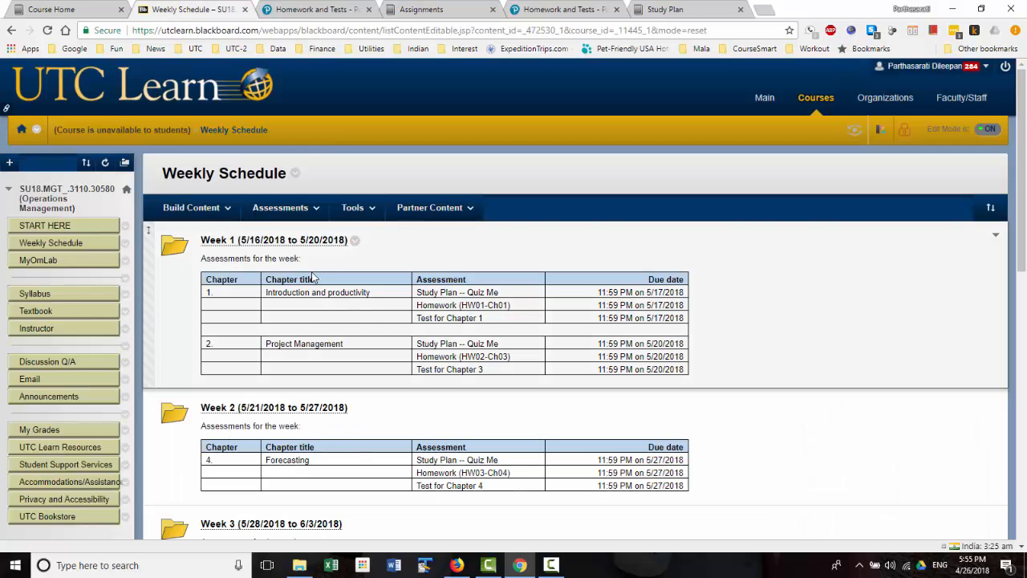
{"action": "mouse_move", "coordinate": [284, 267]}
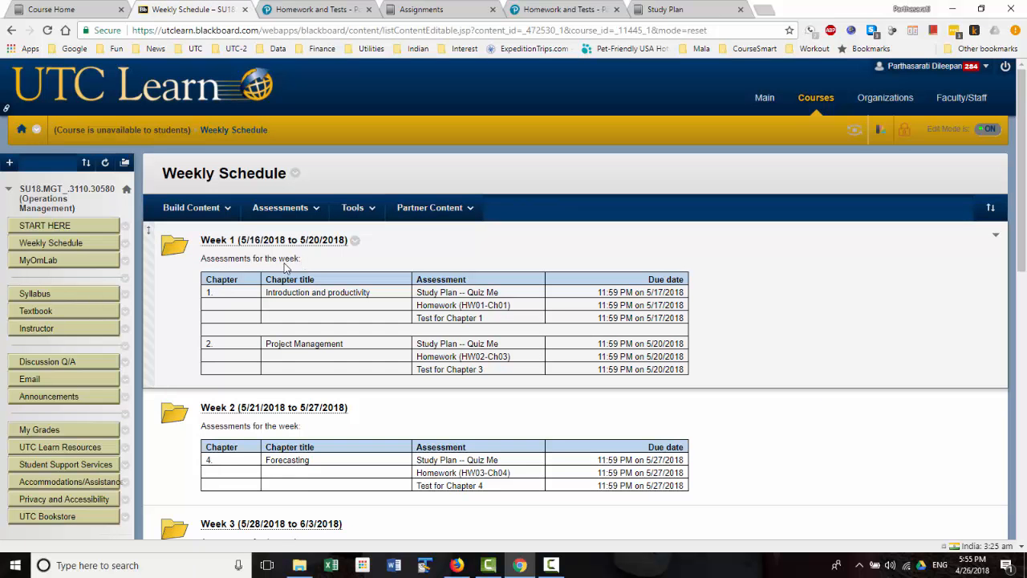